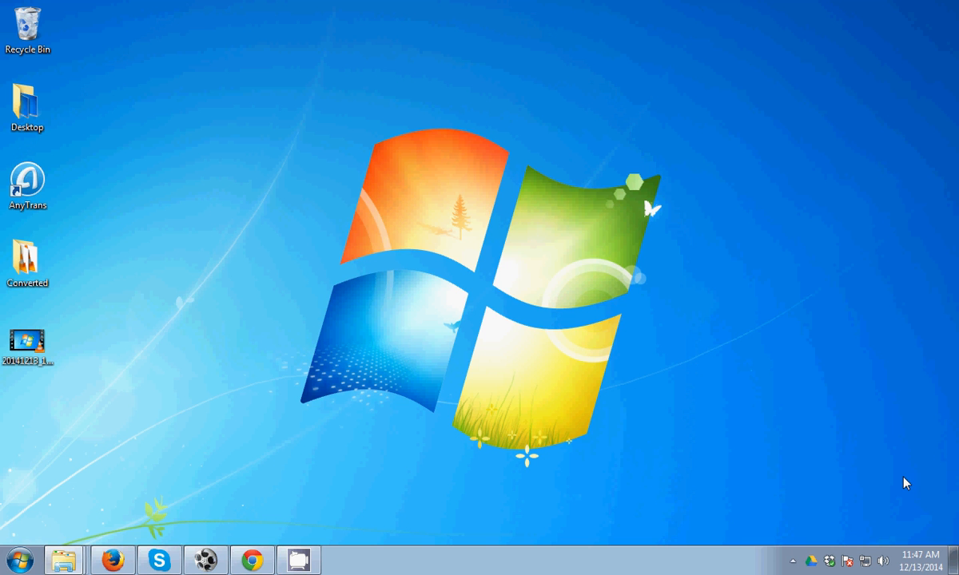
{"action": "mouse_move", "coordinate": [422, 379]}
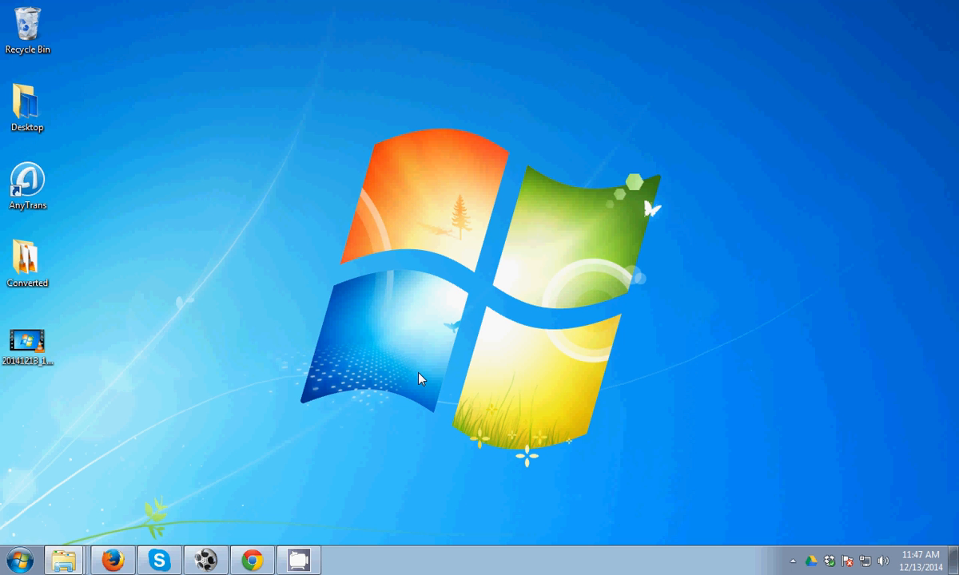
{"action": "mouse_move", "coordinate": [406, 377]}
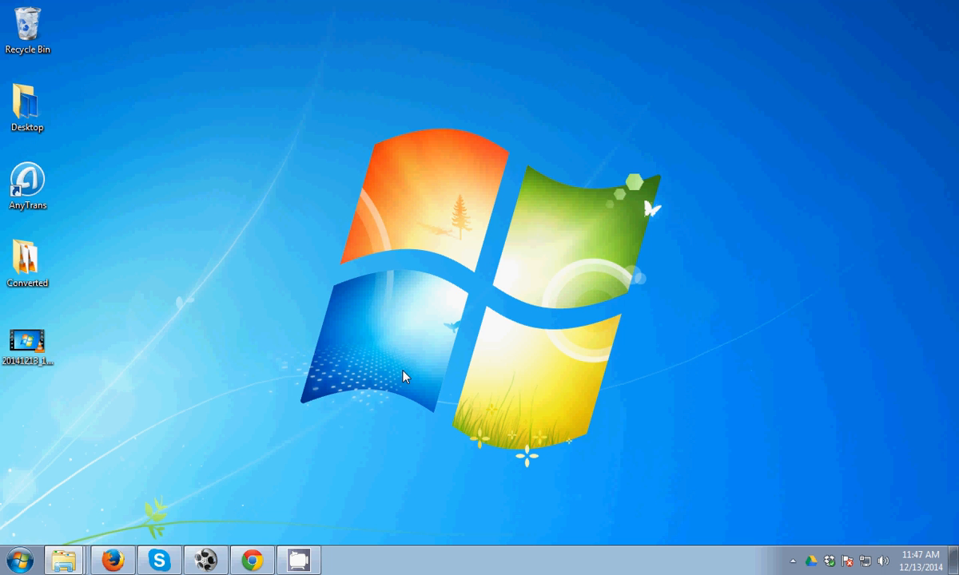
Launch iTunes from the Start menu search by entering 'itun'.
{"action": "left_click", "coordinate": [9, 559]}
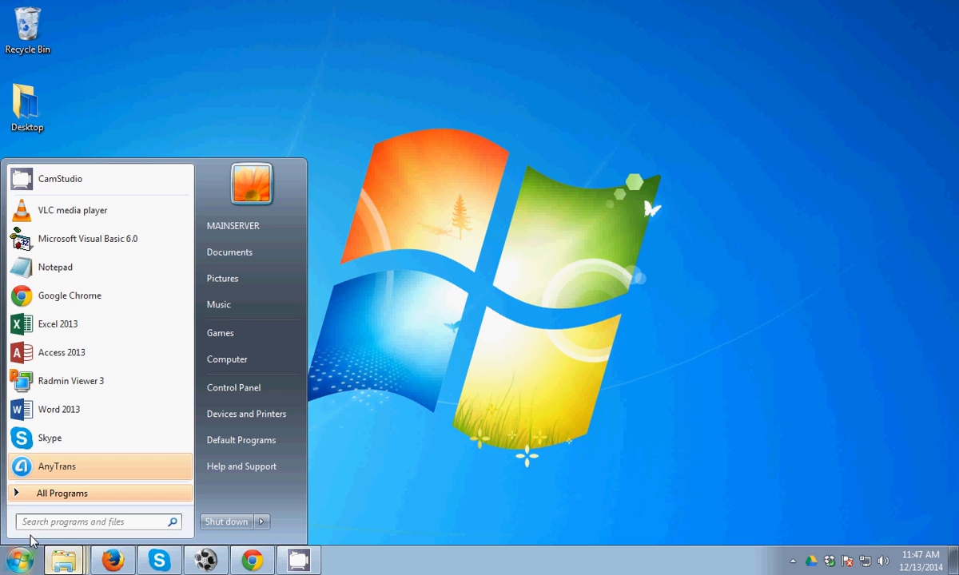
{"action": "type", "text": "itun"}
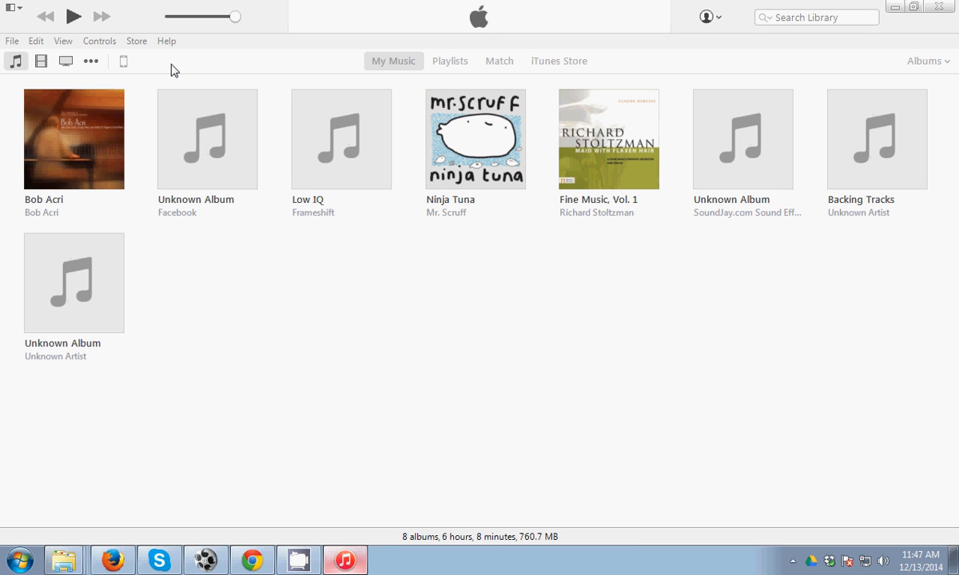
Show the connected iPhone 6 Plus device page via the toolbar iPhone button.
{"action": "left_click", "coordinate": [123, 61]}
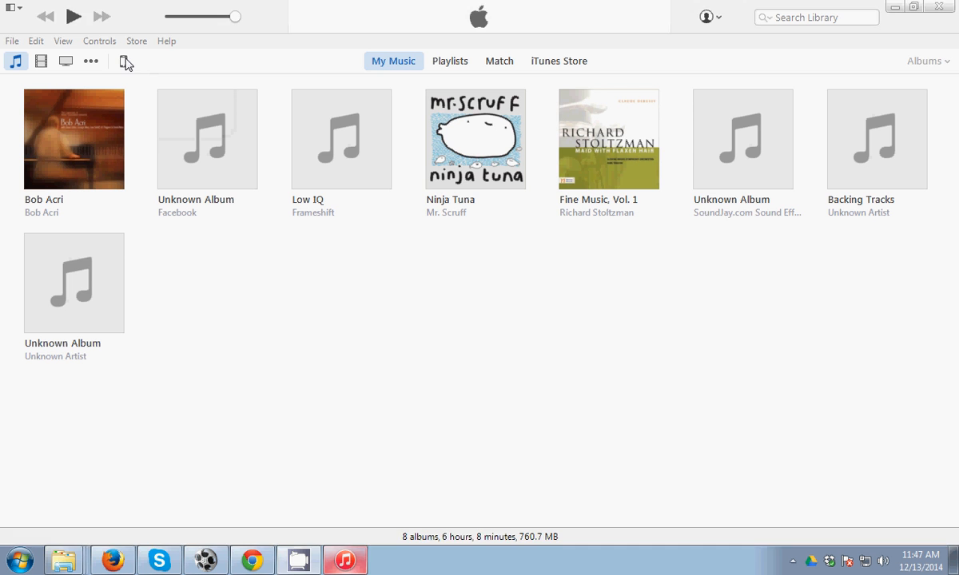
{"action": "left_click", "coordinate": [125, 60]}
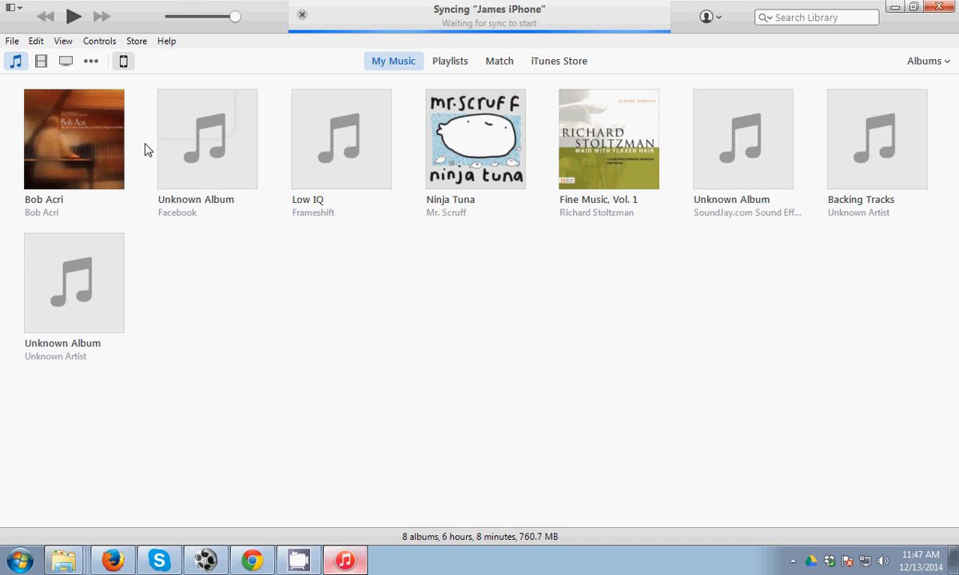
{"action": "left_click", "coordinate": [123, 61]}
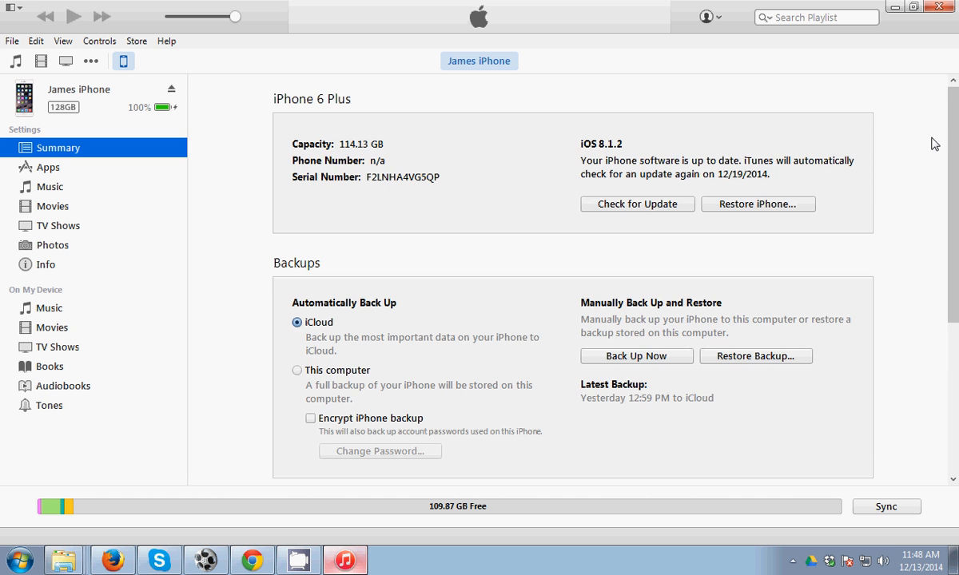
Enable 'Manually manage music and videos' under Options and apply the change.
{"action": "scroll", "scroll_direction": "down", "scroll_amount": 3}
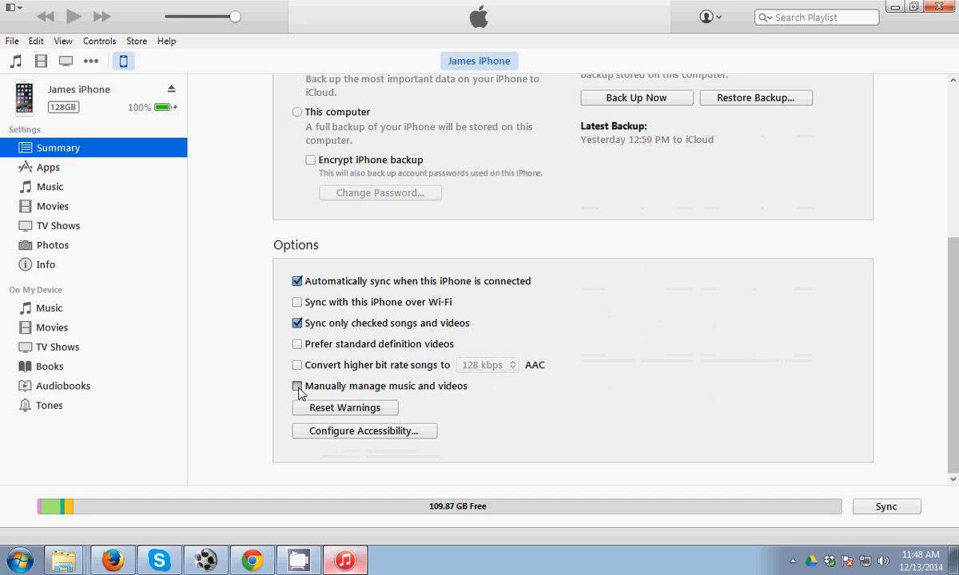
{"action": "left_click", "coordinate": [297, 385]}
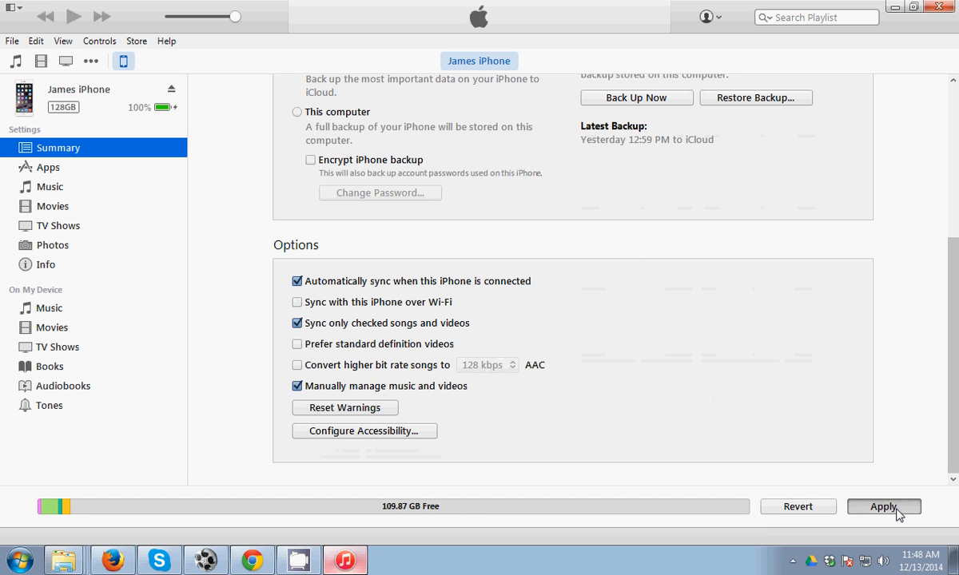
{"action": "left_click", "coordinate": [884, 507]}
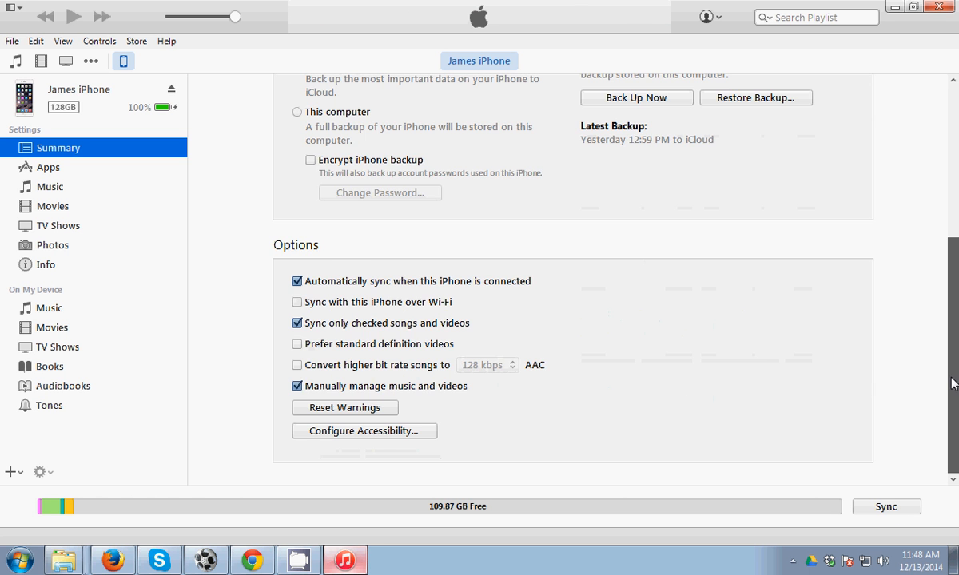
{"action": "scroll", "scroll_direction": "up", "scroll_amount": 3}
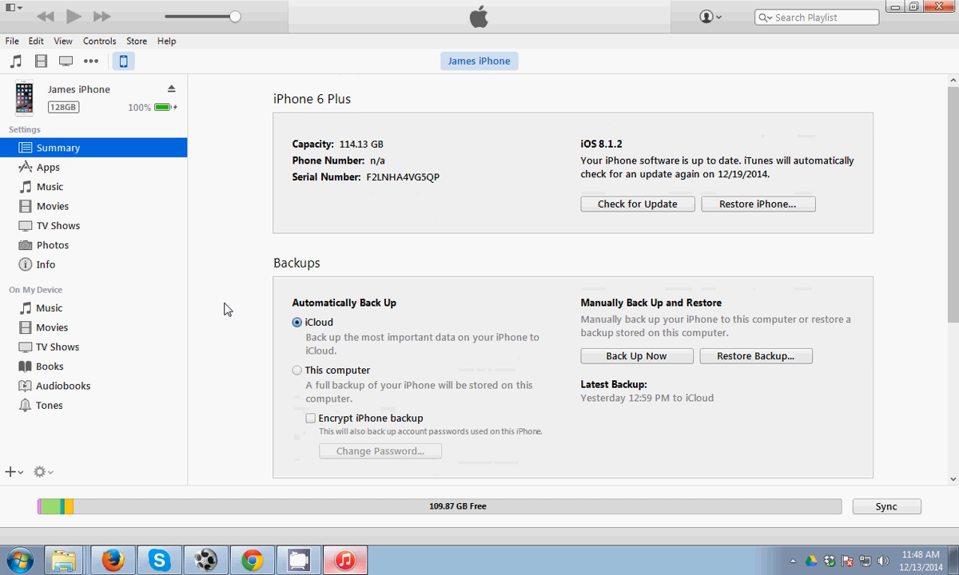
{"action": "mouse_move", "coordinate": [70, 307]}
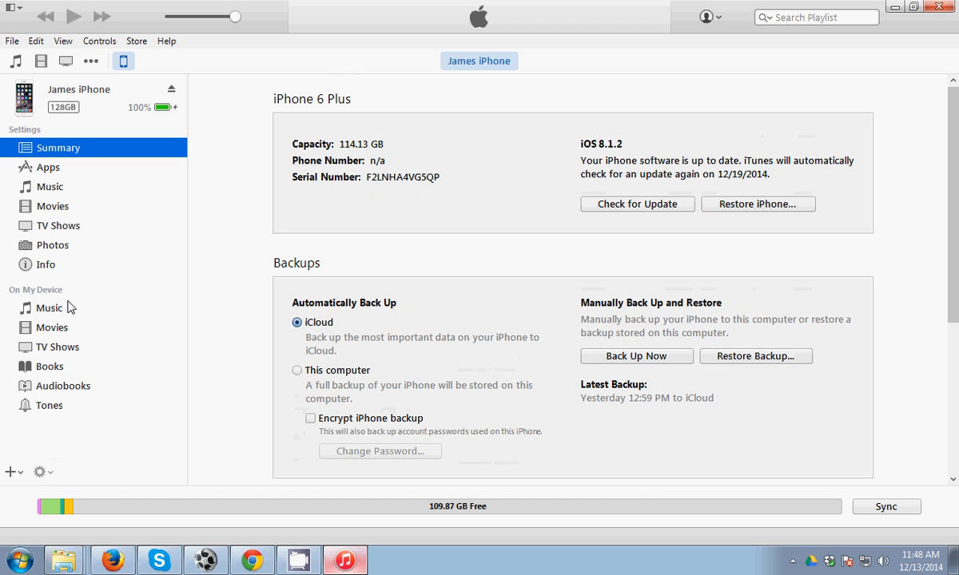
{"action": "mouse_move", "coordinate": [456, 195]}
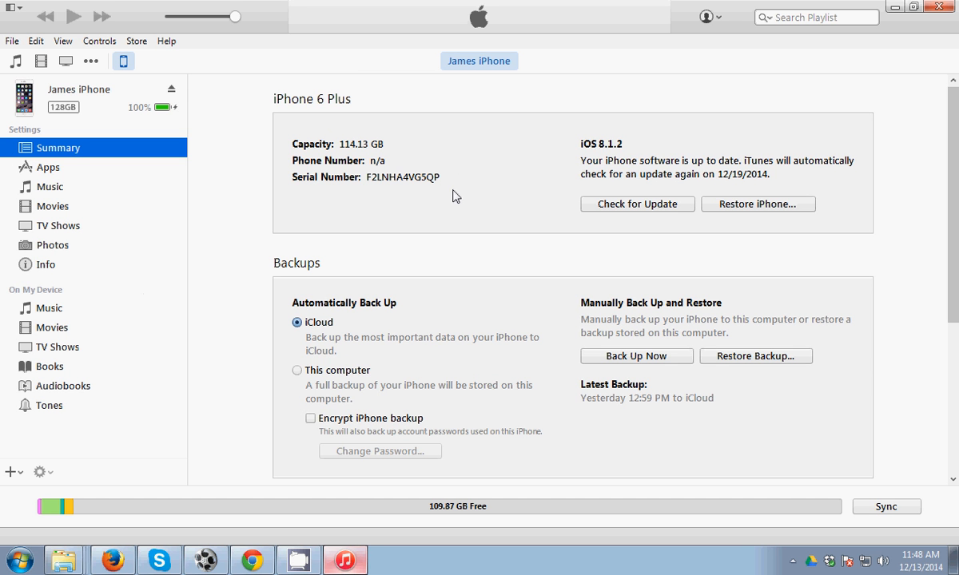
{"action": "mouse_move", "coordinate": [37, 302]}
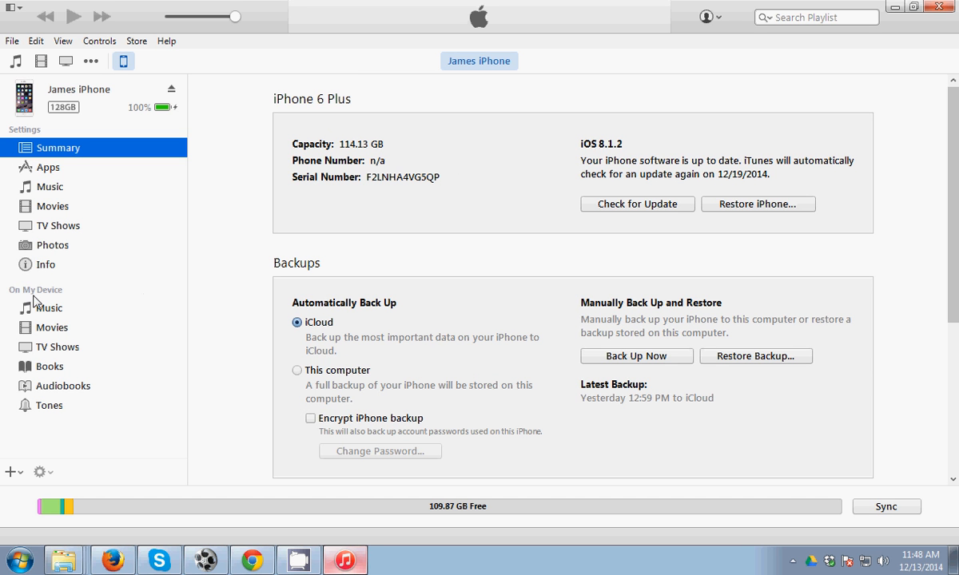
{"action": "mouse_move", "coordinate": [51, 313]}
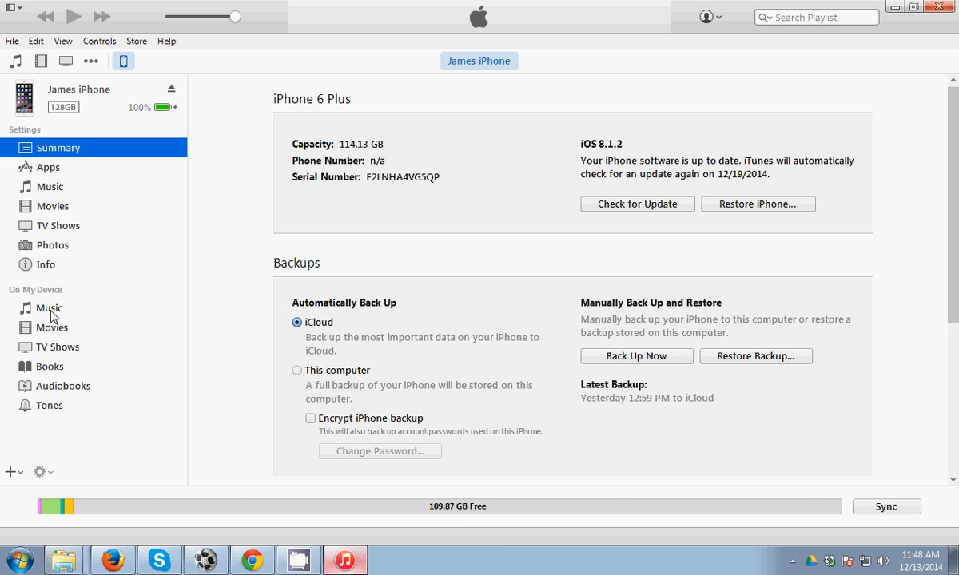
Show the iPhone's on-device Music list and start a Computer file browser window.
{"action": "left_click", "coordinate": [48, 307]}
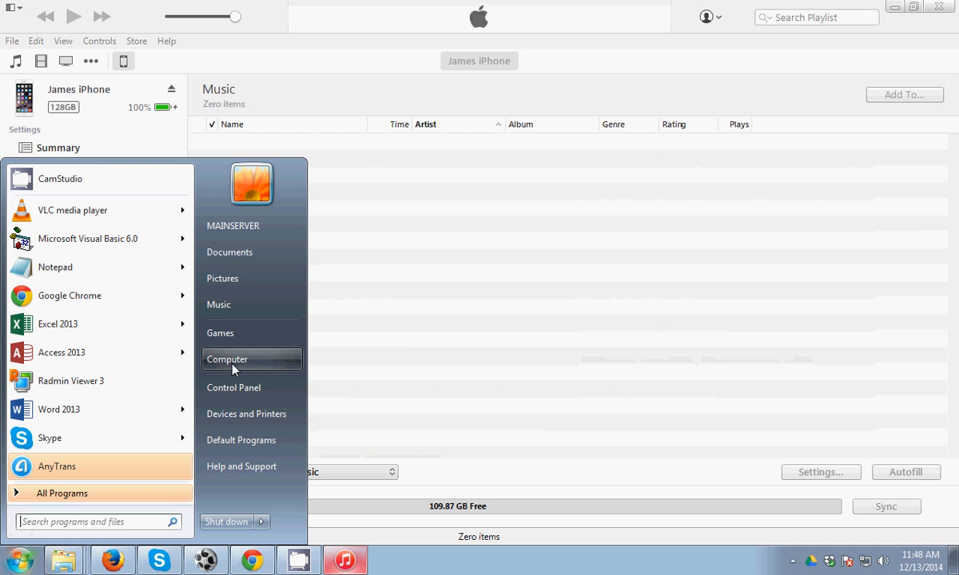
{"action": "left_click", "coordinate": [227, 358]}
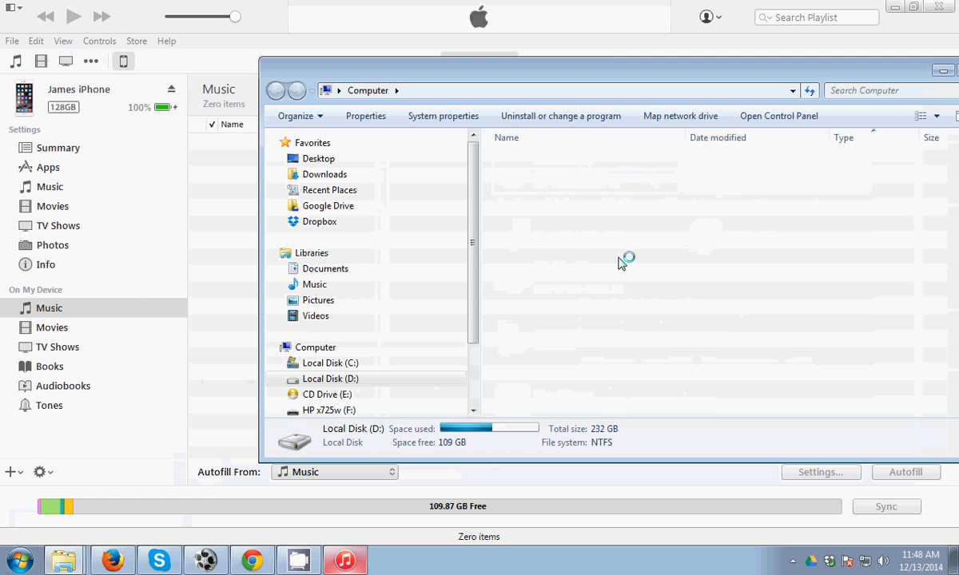
Navigate D: > James > My Files > Musics > Christian Songs > Hill Songs > mp3.
{"action": "double_click", "coordinate": [329, 379]}
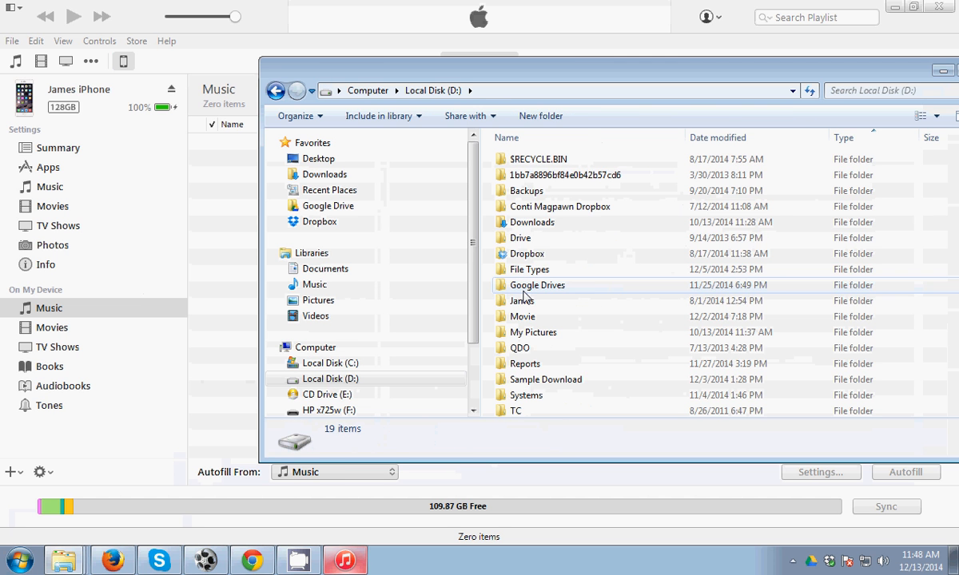
{"action": "double_click", "coordinate": [521, 301]}
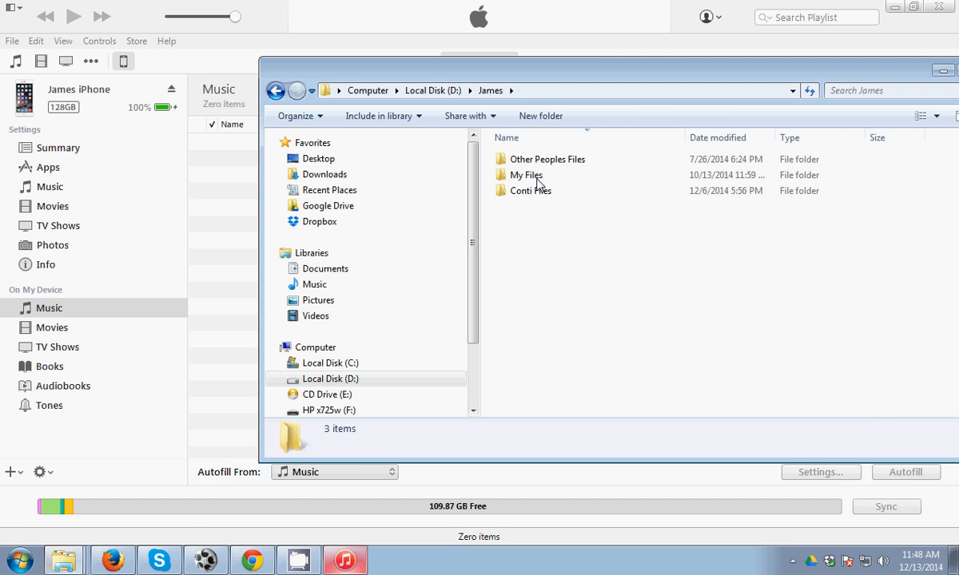
{"action": "double_click", "coordinate": [524, 175]}
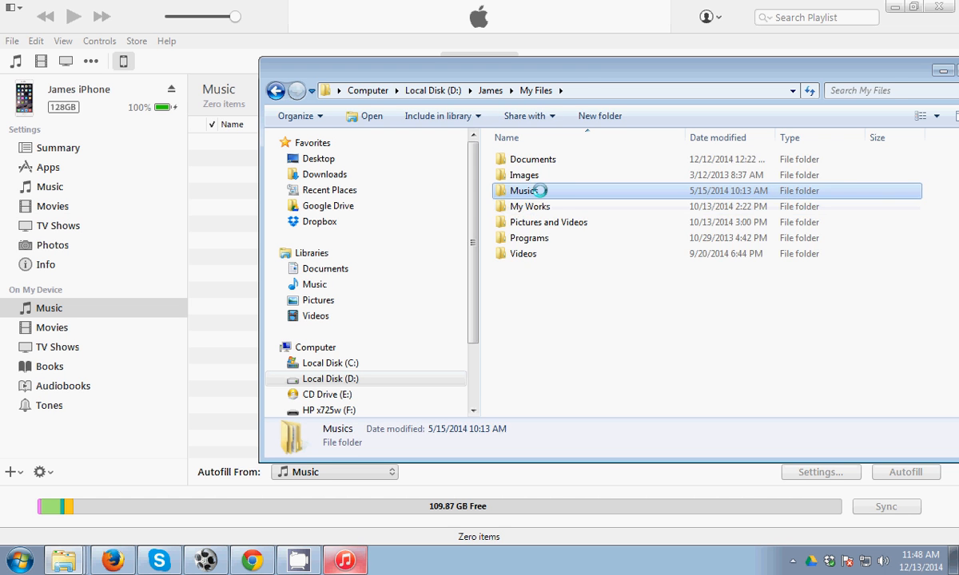
{"action": "double_click", "coordinate": [524, 190]}
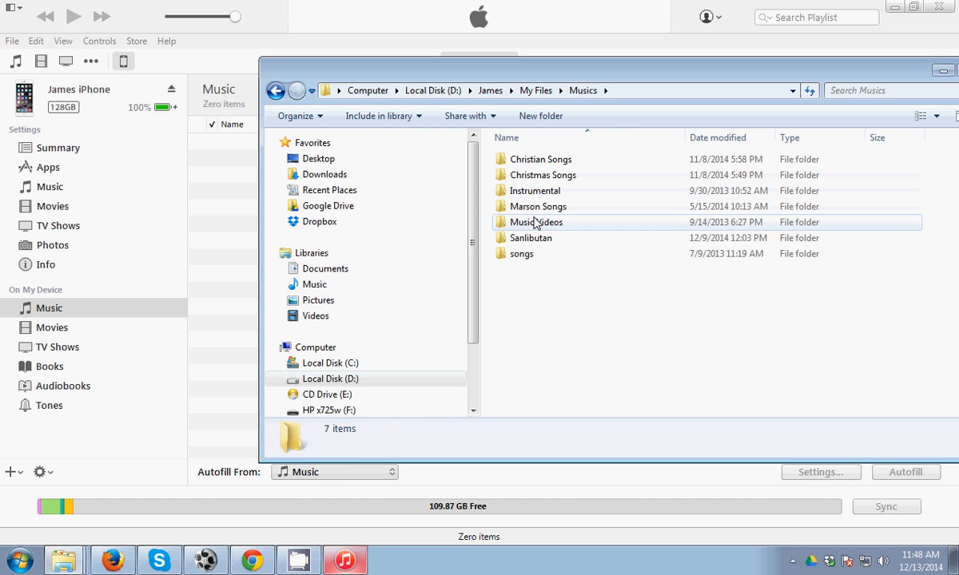
{"action": "left_click", "coordinate": [543, 159]}
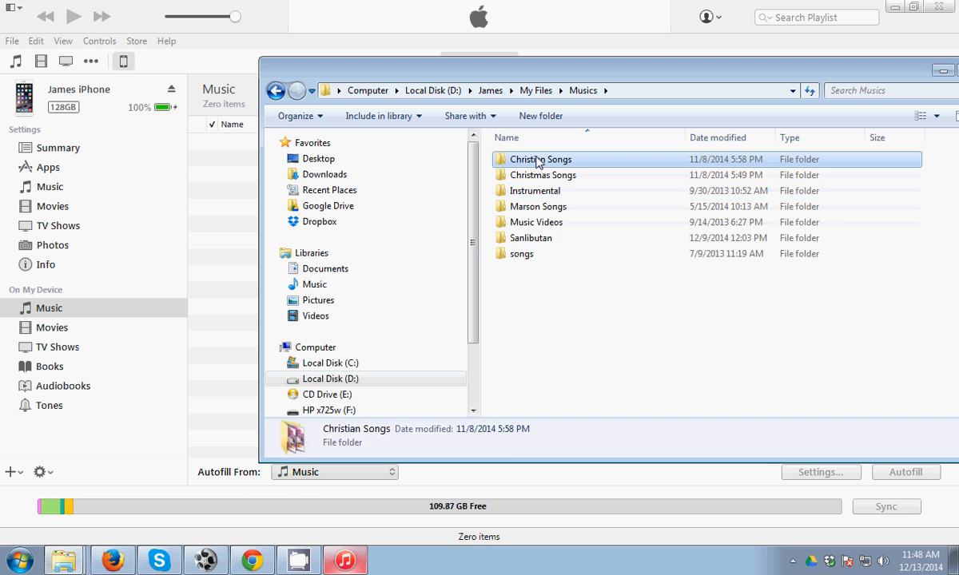
{"action": "double_click", "coordinate": [544, 160]}
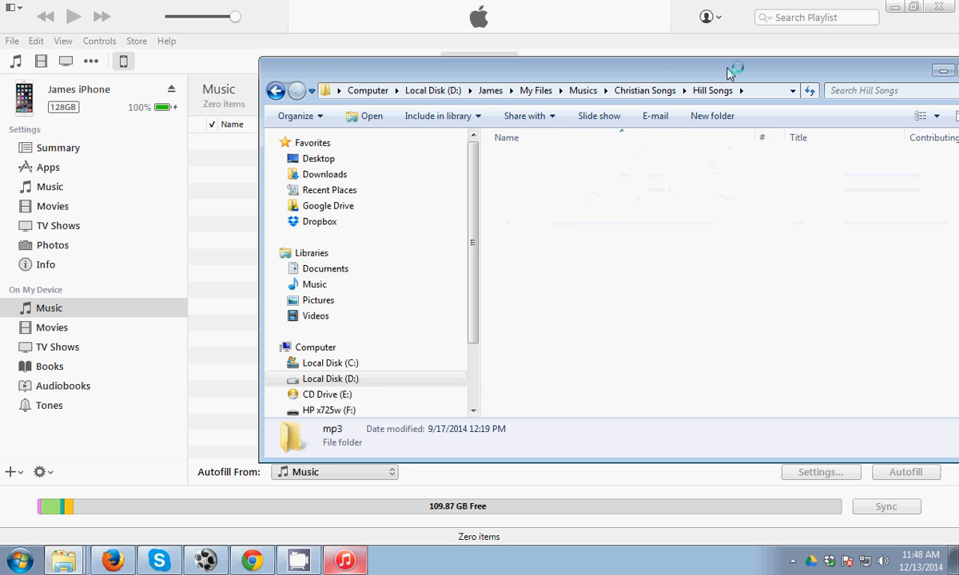
{"action": "double_click", "coordinate": [332, 429]}
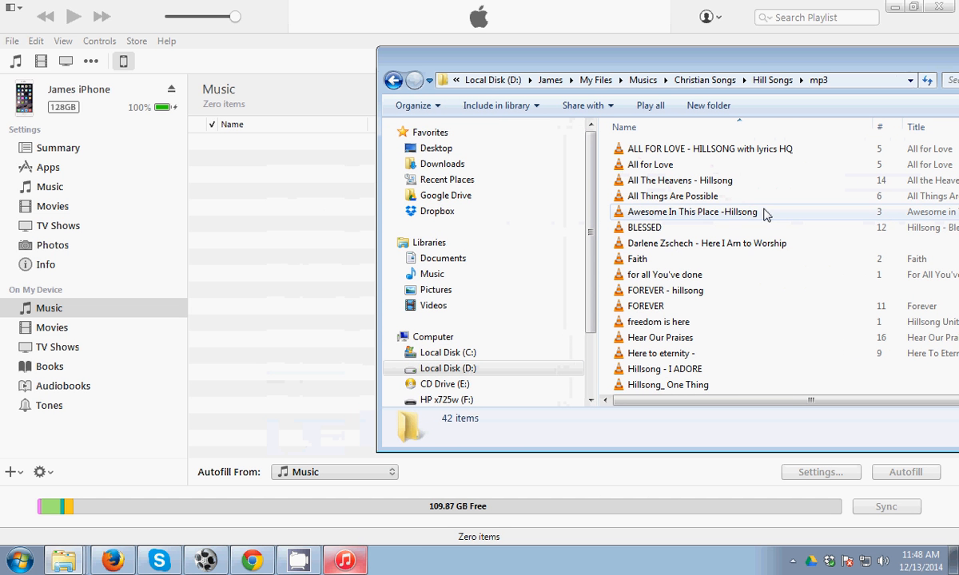
{"action": "mouse_move", "coordinate": [754, 179]}
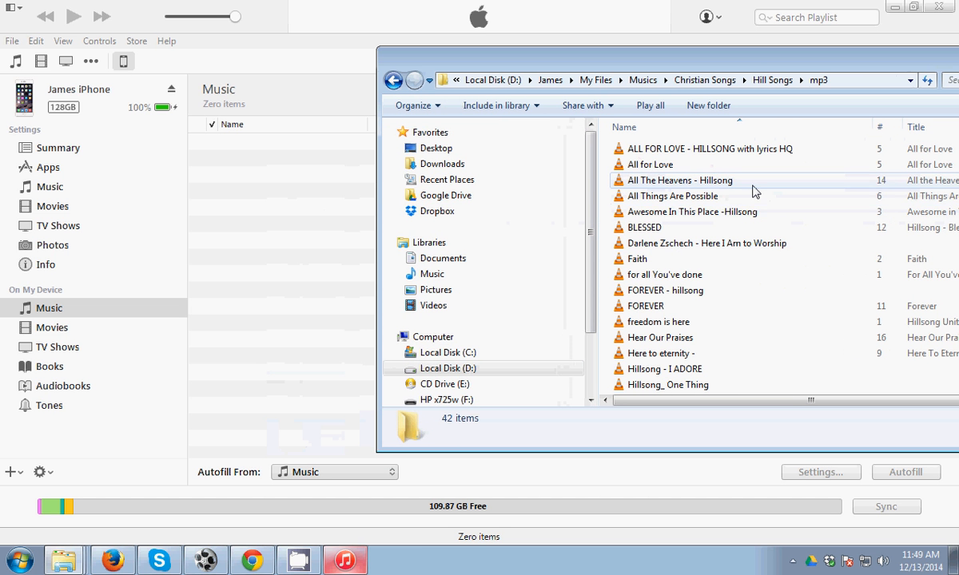
{"action": "mouse_move", "coordinate": [686, 154]}
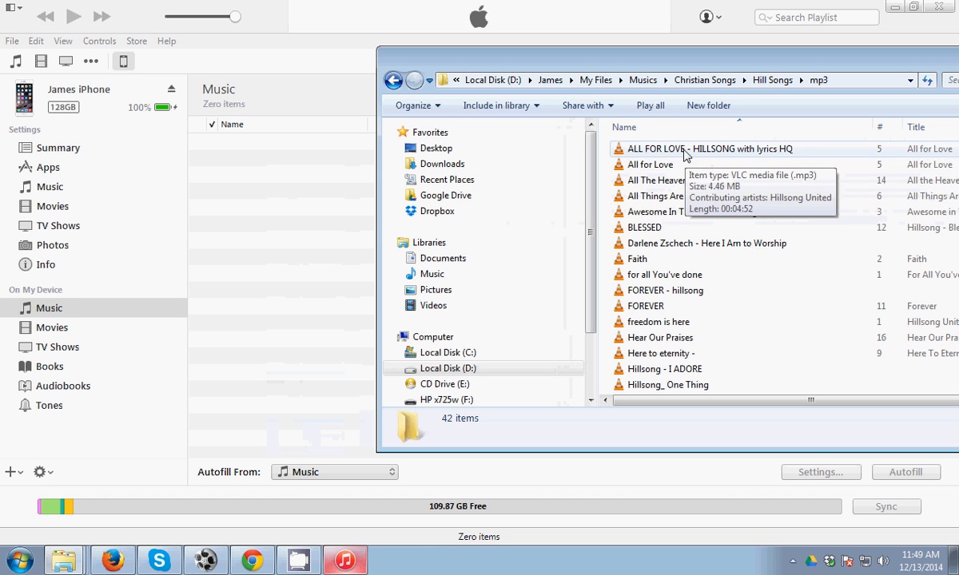
Drag 'ALL FOR LOVE - HILLSONG with lyrics HQ' onto the iPhone's Music list and minimize Explorer.
{"action": "left_click", "coordinate": [687, 148]}
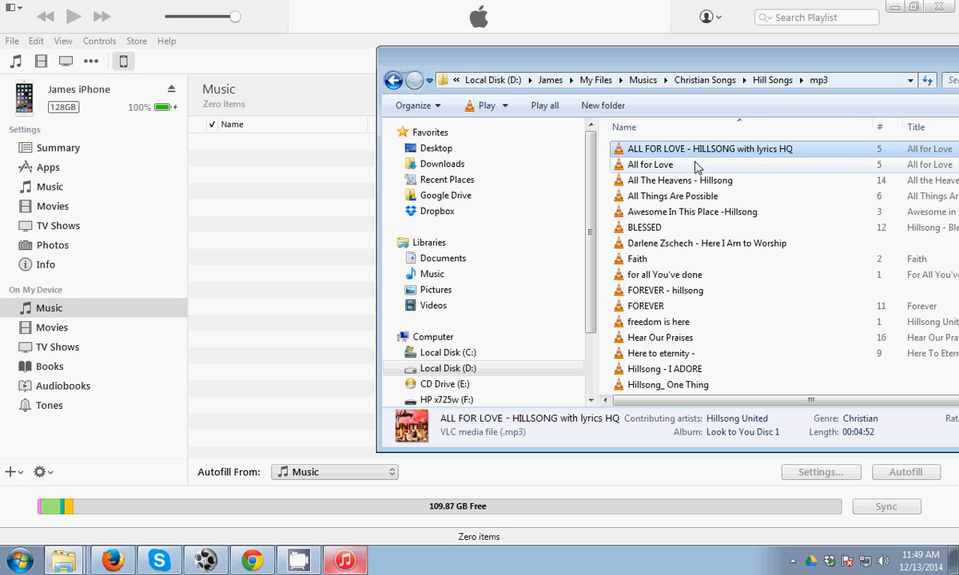
{"action": "mouse_move", "coordinate": [706, 151]}
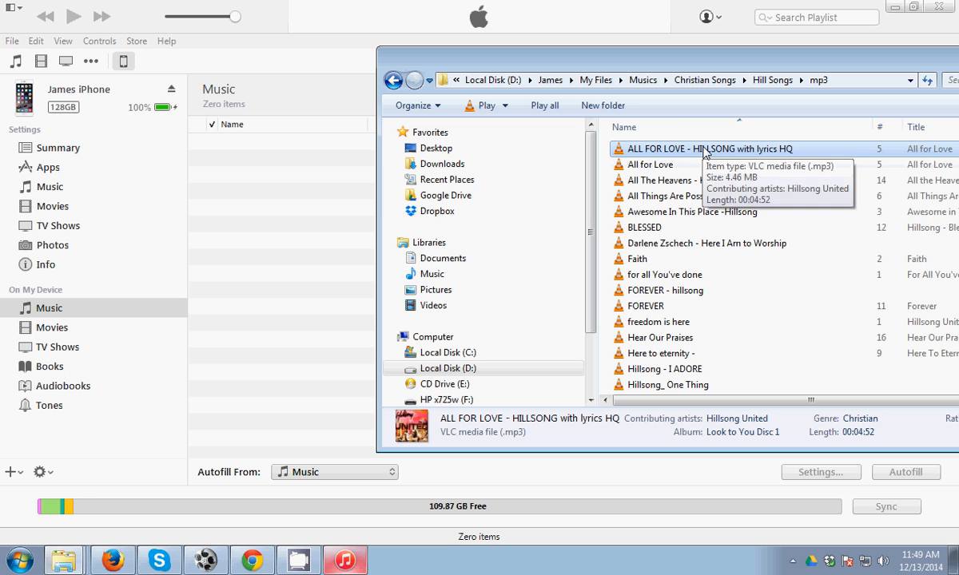
{"action": "mouse_move", "coordinate": [678, 153]}
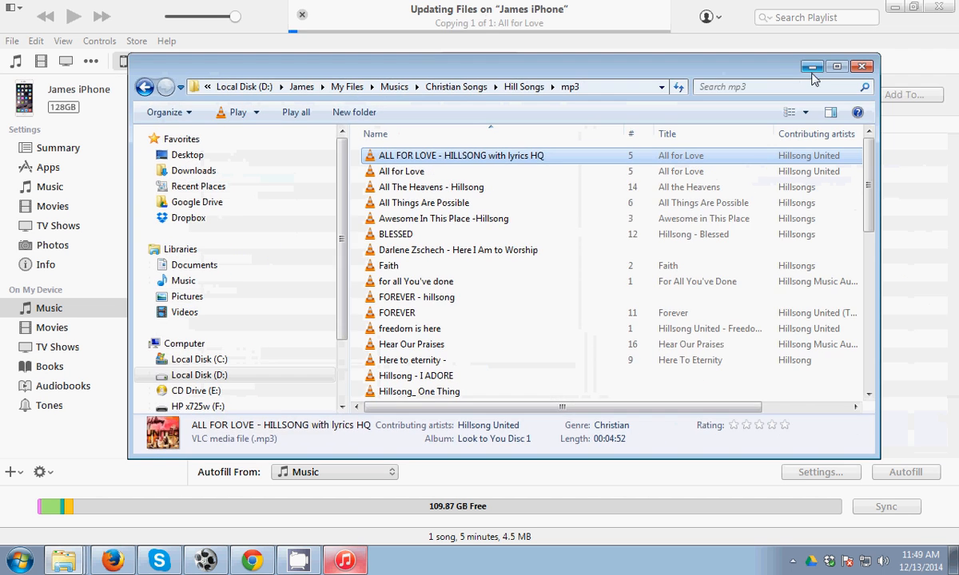
{"action": "left_click", "coordinate": [812, 67]}
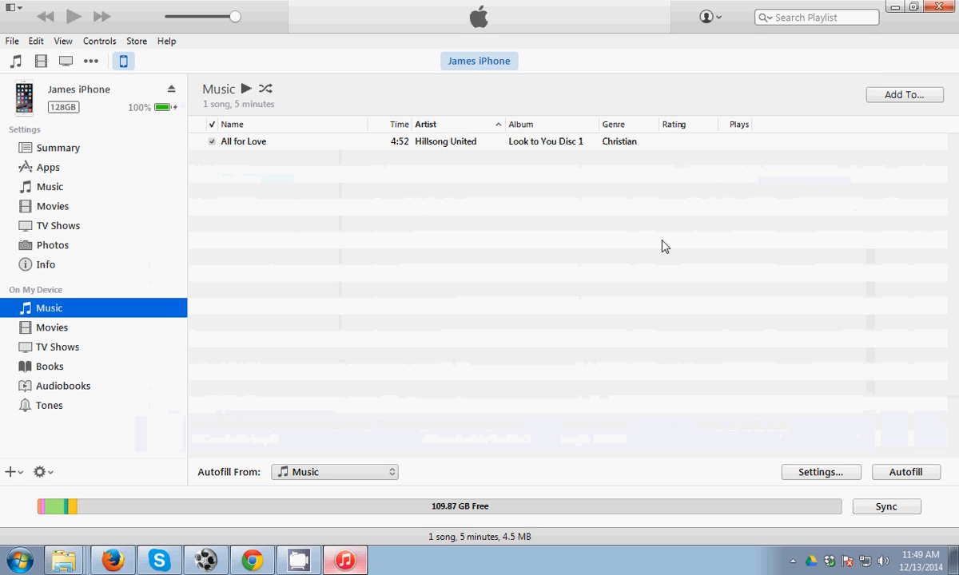
{"action": "mouse_move", "coordinate": [689, 215]}
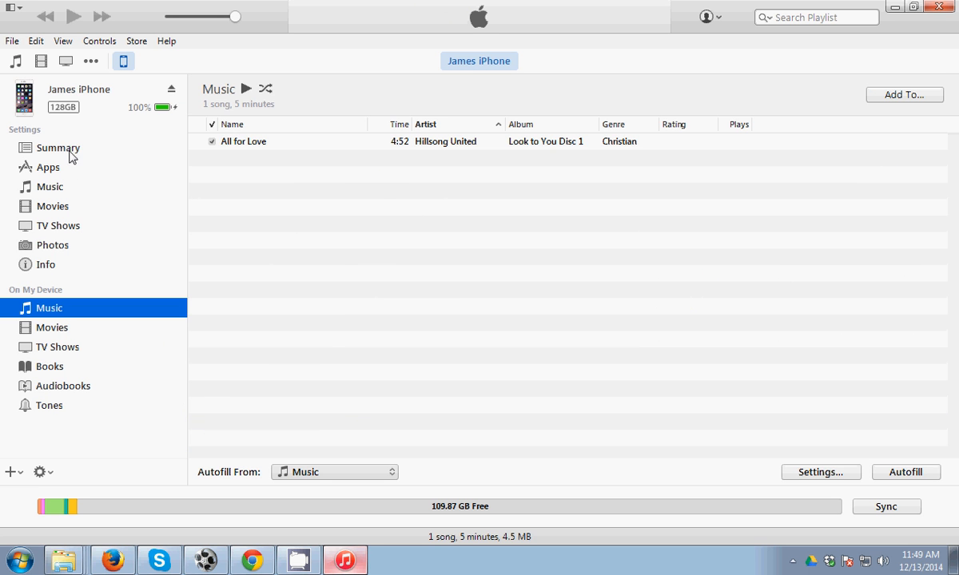
Return to the iPhone Summary page, then exit iTunes.
{"action": "left_click", "coordinate": [58, 147]}
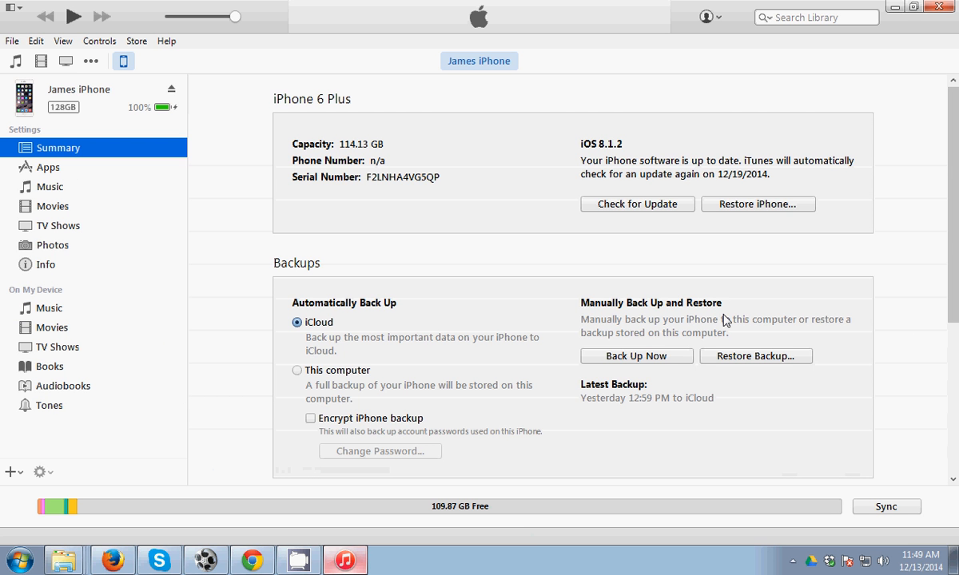
{"action": "mouse_move", "coordinate": [946, 224]}
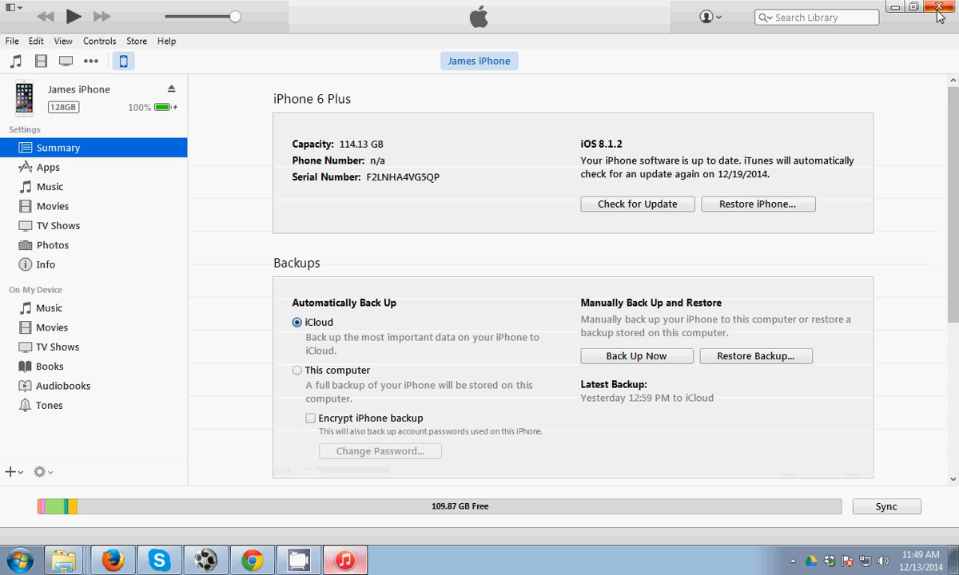
{"action": "left_click", "coordinate": [938, 7]}
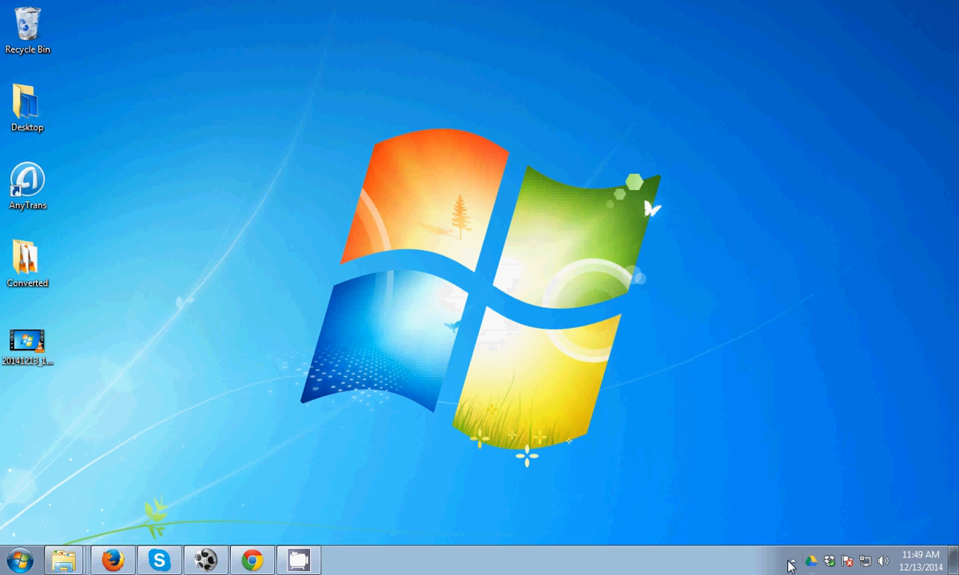